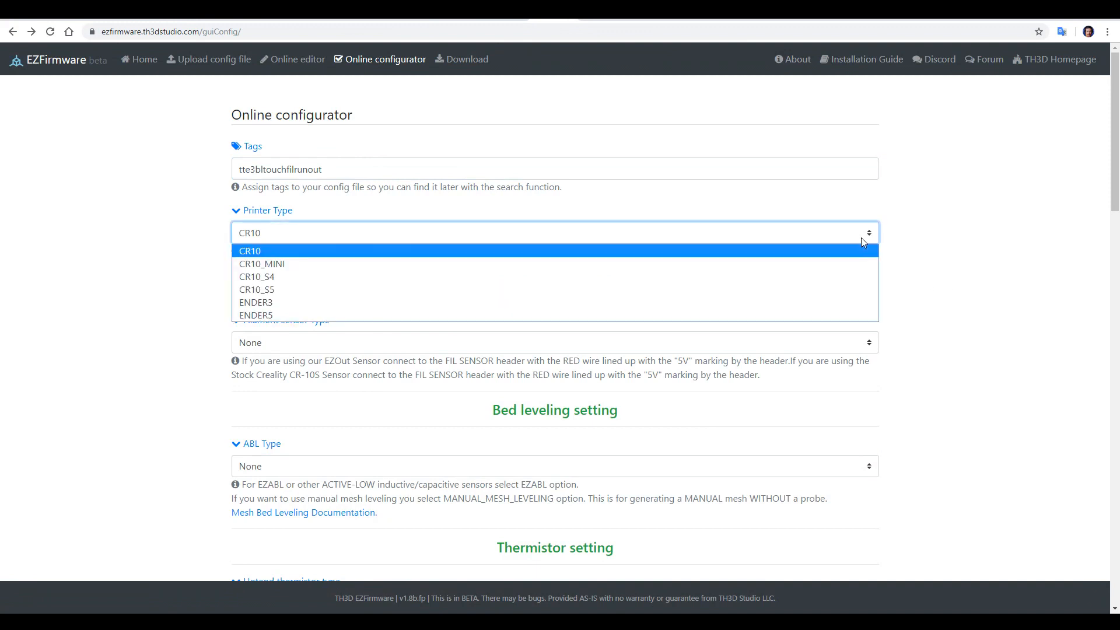
- Choose the ENDER3 printer, the EZOUTV2_ENABLE filament sensor and the CUSTOM_PROBE ABL mount
{"action": "left_click", "coordinate": [255, 302]}
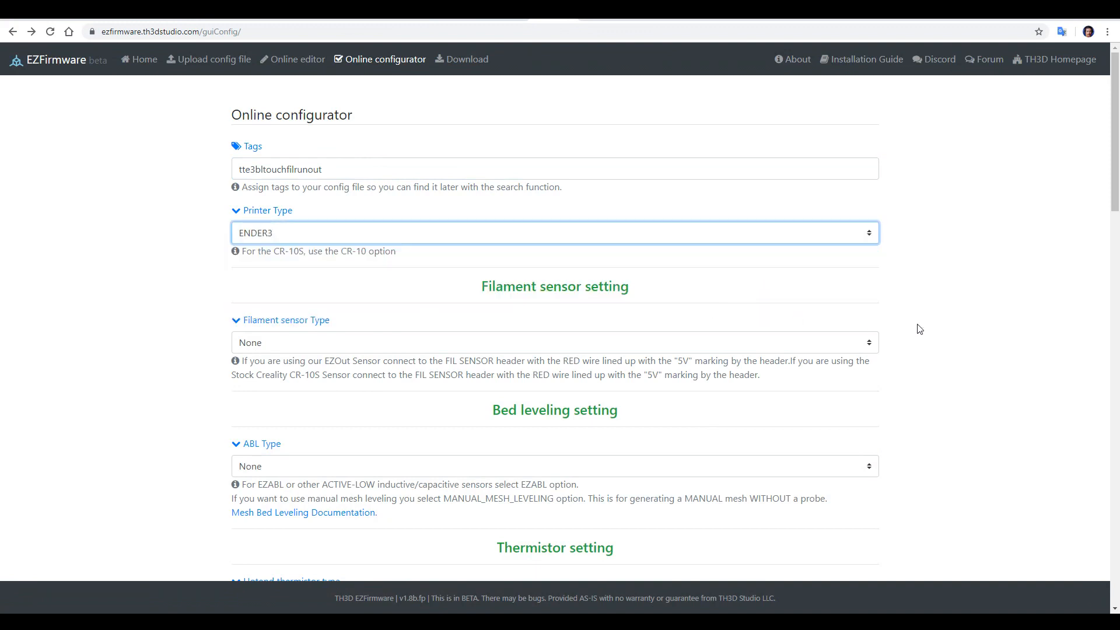
{"action": "left_click", "coordinate": [553, 330]}
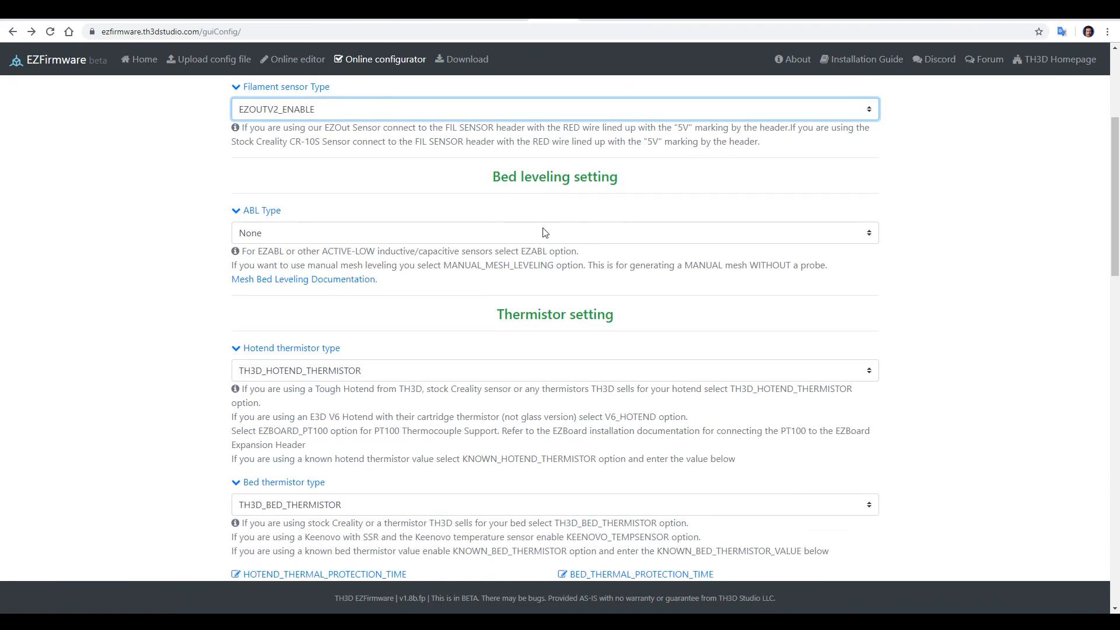
{"action": "left_click", "coordinate": [554, 229]}
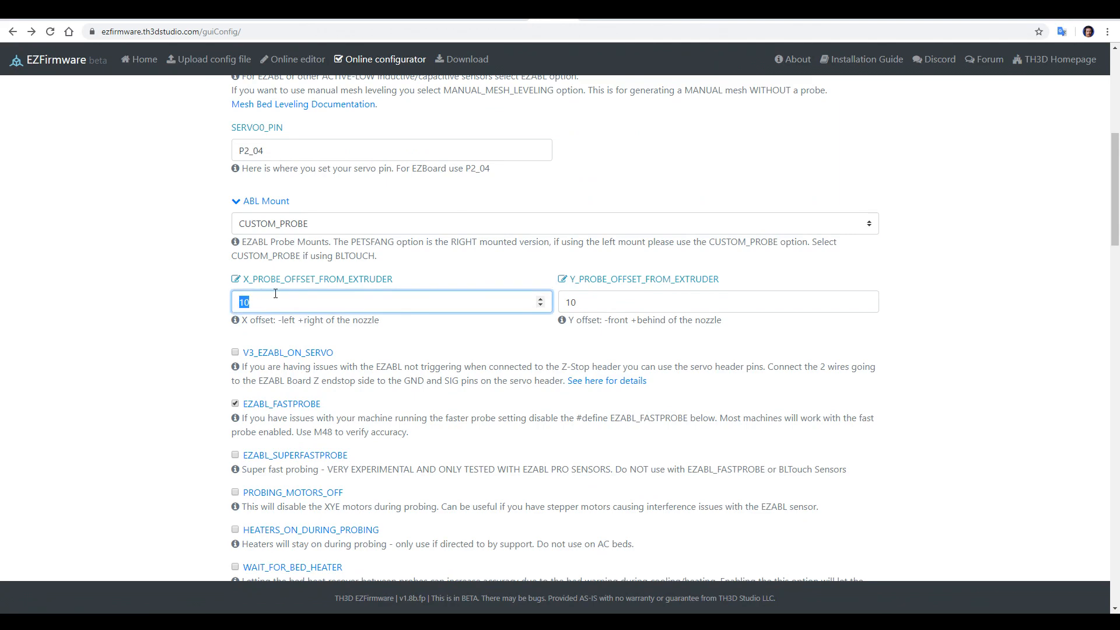
- Enter probe offsets X -45 and Y -10 and enable HEATERS_ON_DURING_PROBING
{"action": "type", "text": "-45"}
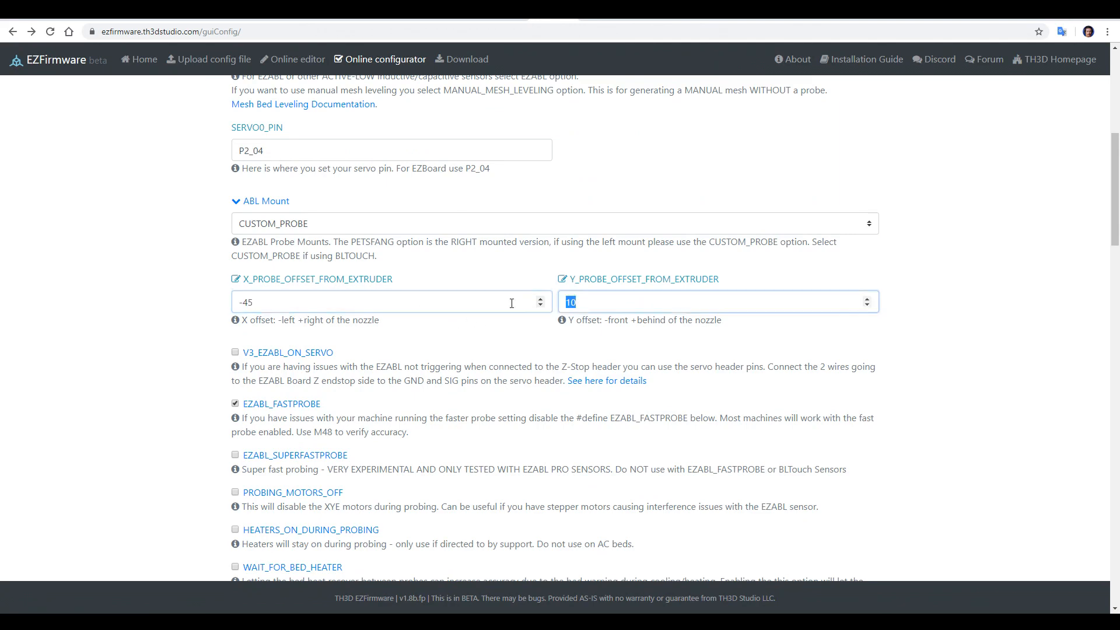
{"action": "type", "text": "-10"}
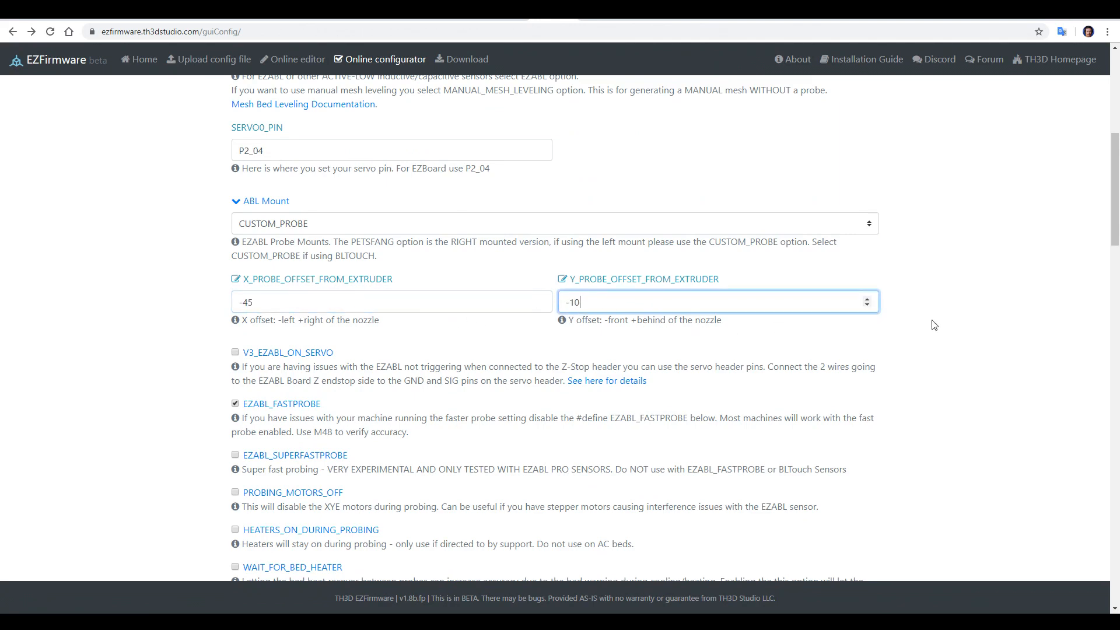
{"action": "scroll", "scroll_direction": "down", "scroll_amount": 3}
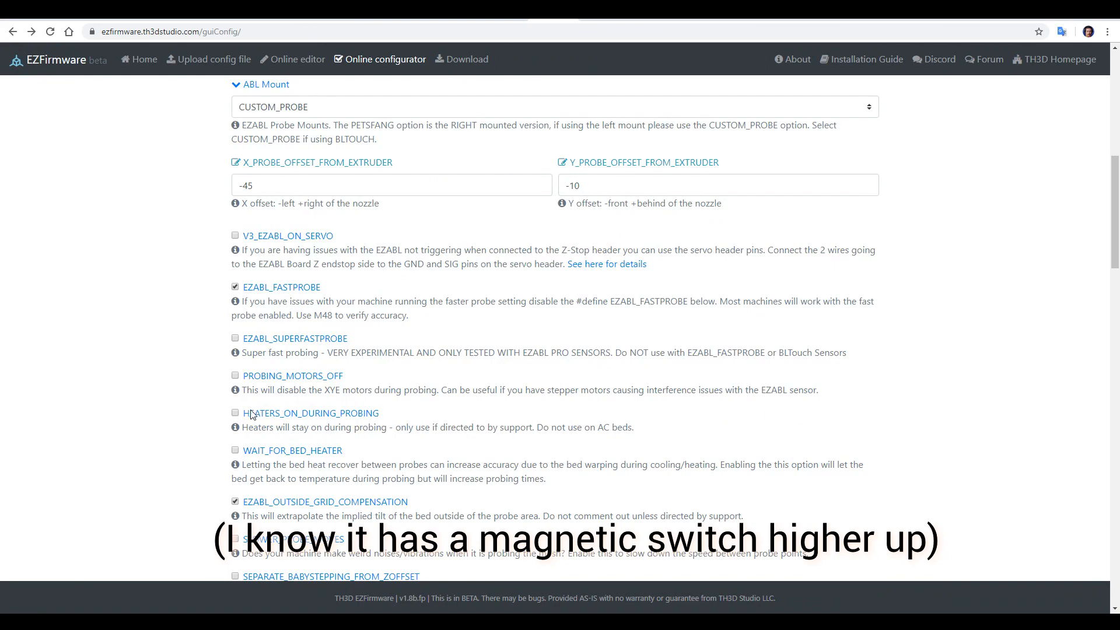
{"action": "left_click", "coordinate": [235, 413]}
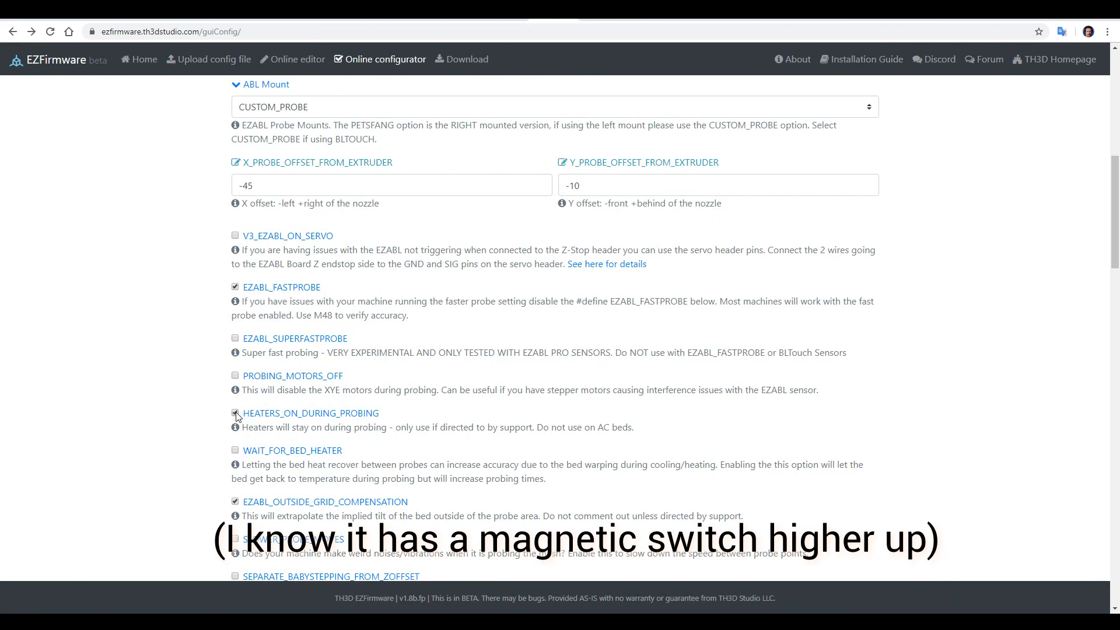
- Complete the reCAPTCHA 'I'm not a robot' check at the bottom of the form
{"action": "scroll", "scroll_direction": "down", "scroll_amount": 3}
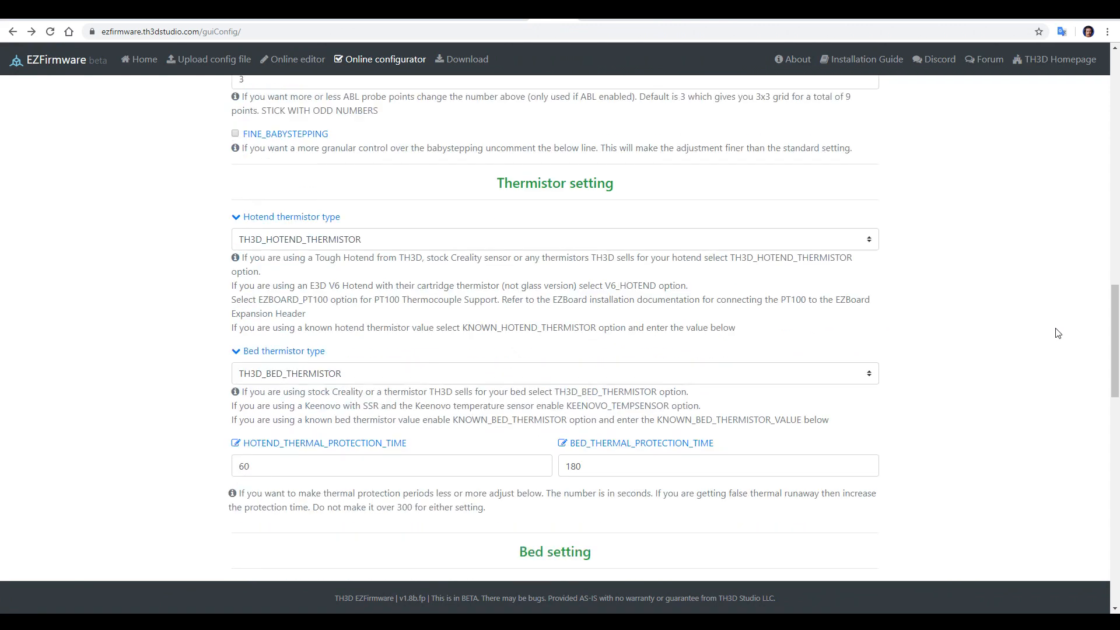
{"action": "scroll", "scroll_direction": "down", "scroll_amount": 3}
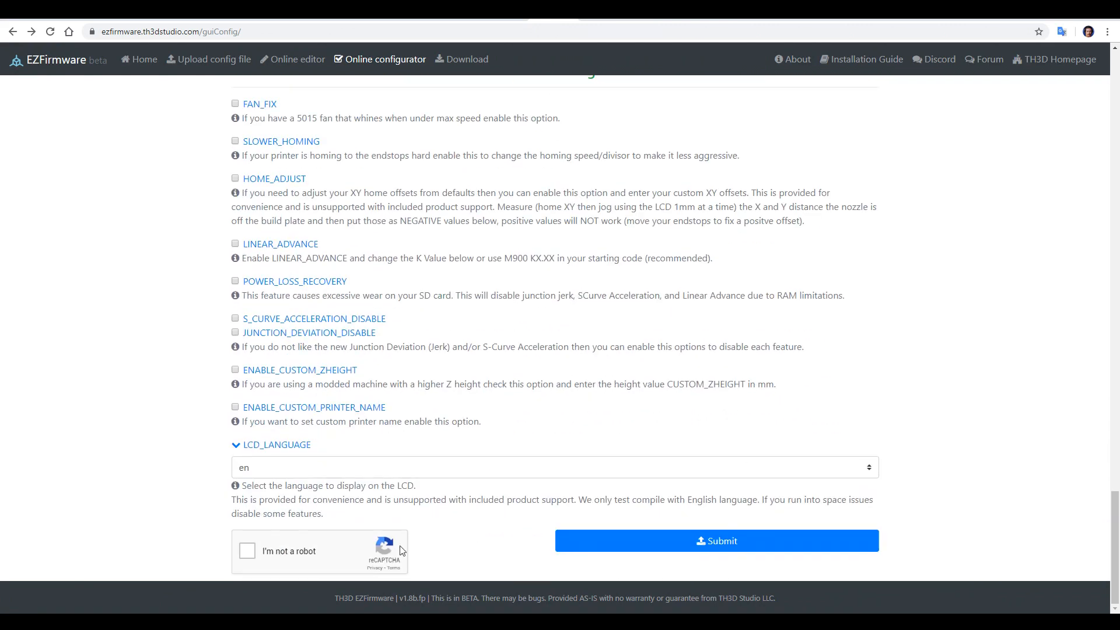
{"action": "left_click", "coordinate": [247, 550]}
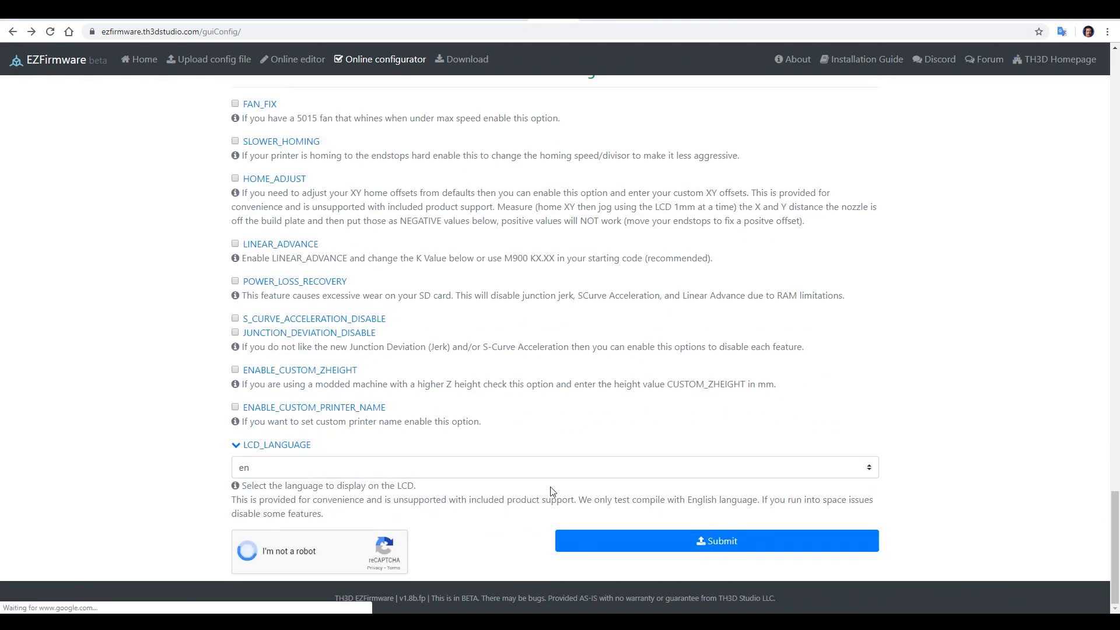
{"action": "left_click", "coordinate": [248, 550]}
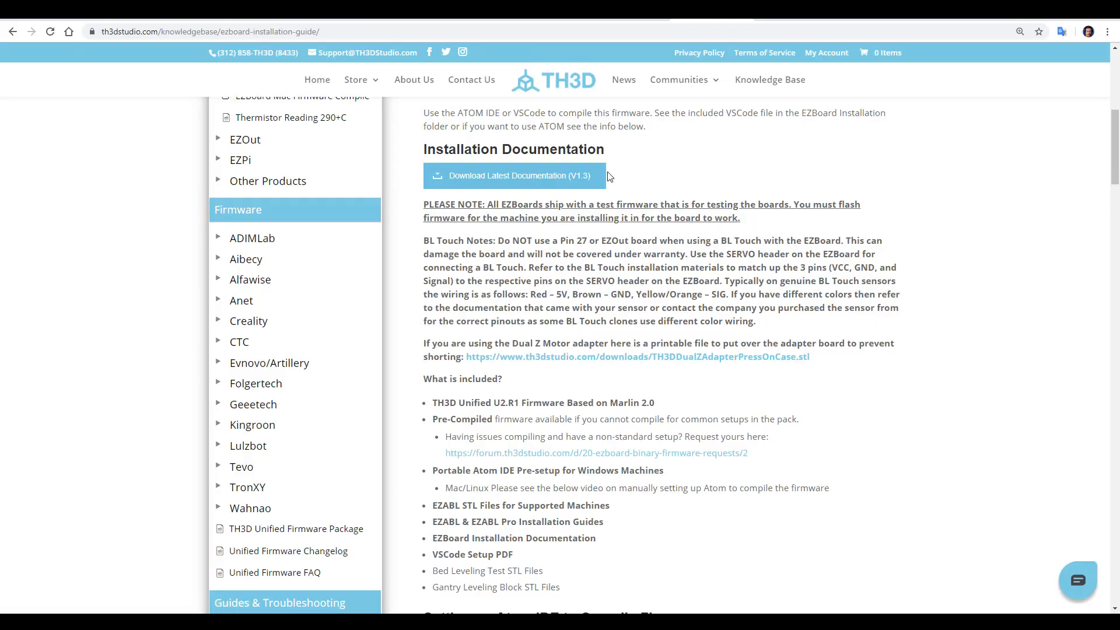
{"action": "mouse_move", "coordinate": [585, 177]}
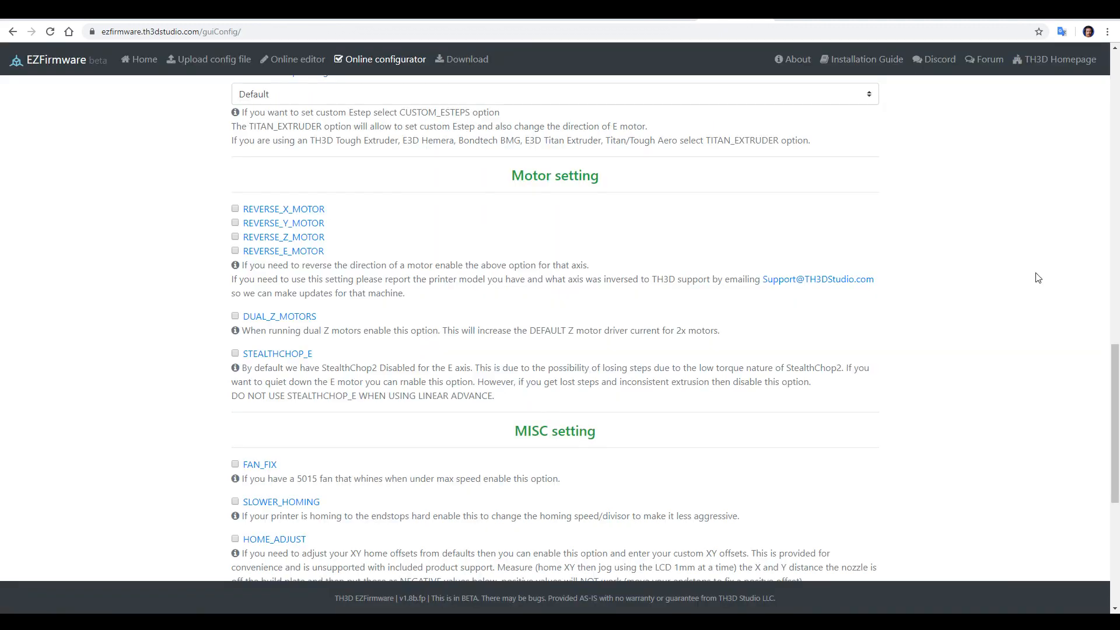
- Scroll the EZFirmware configurator down to the MISC settings
{"action": "scroll", "scroll_direction": "down", "scroll_amount": 3}
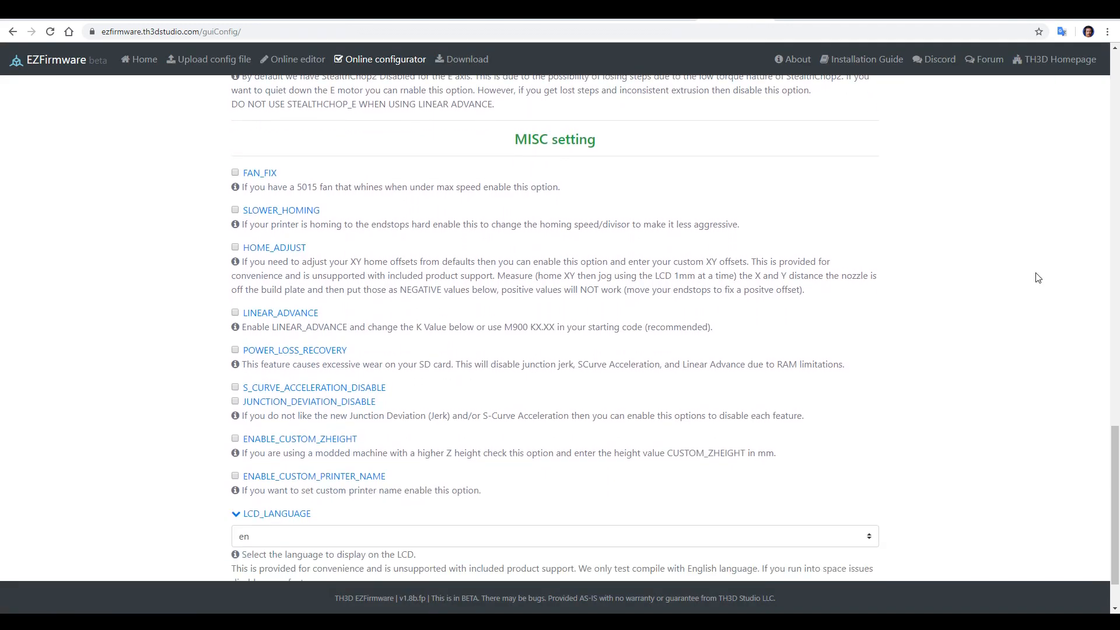